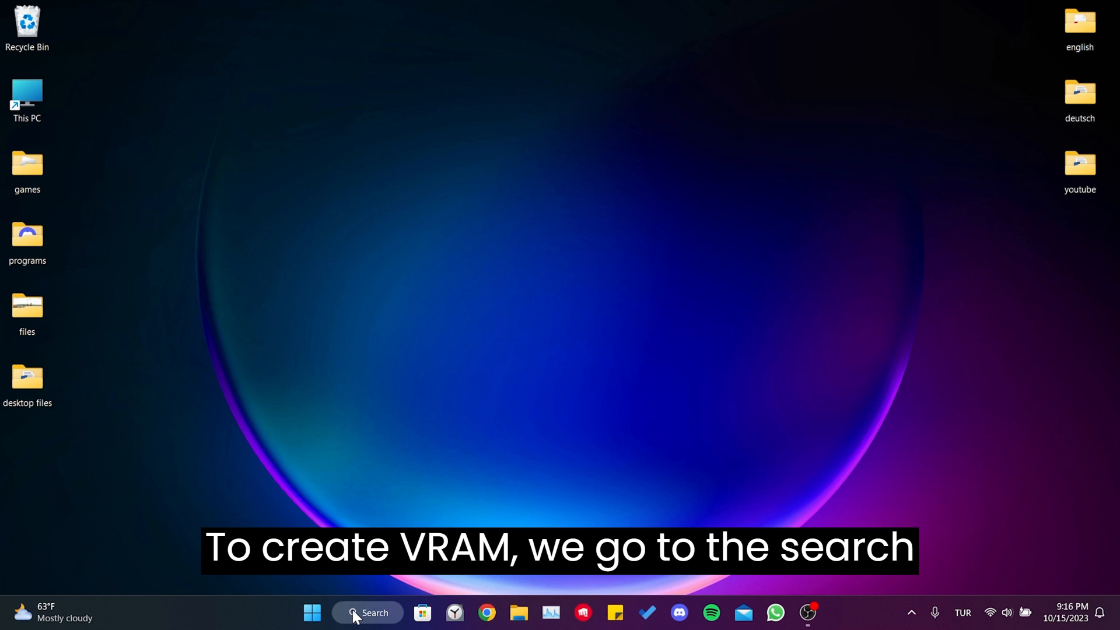
Reach the System page through Control Panel's System and Security category
type("control p")
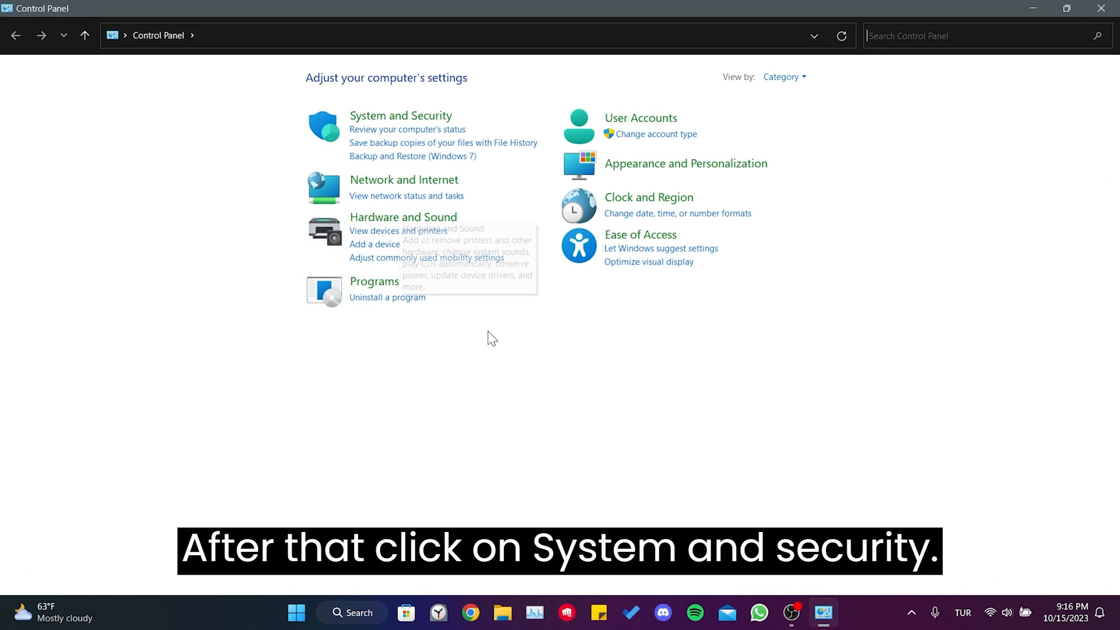
left_click(400, 115)
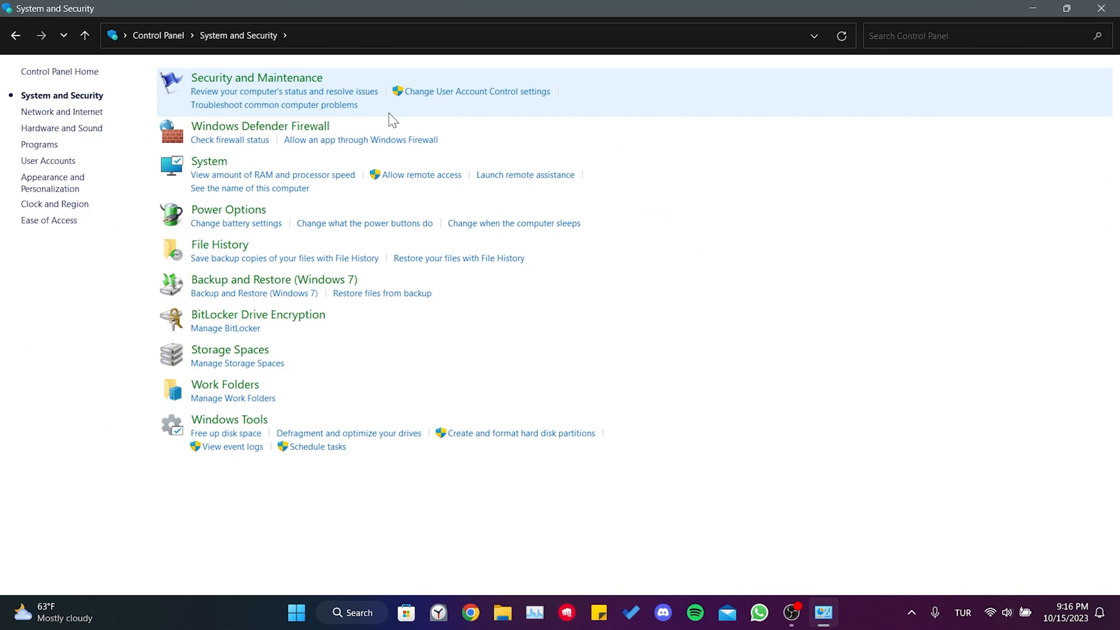
mouse_move(209, 162)
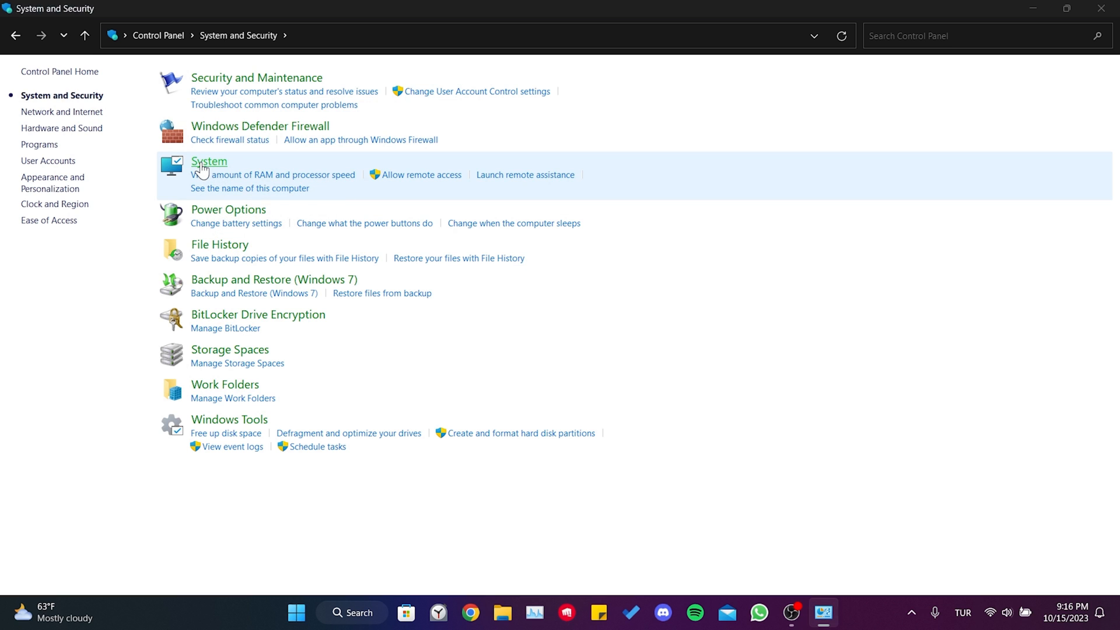
left_click(209, 161)
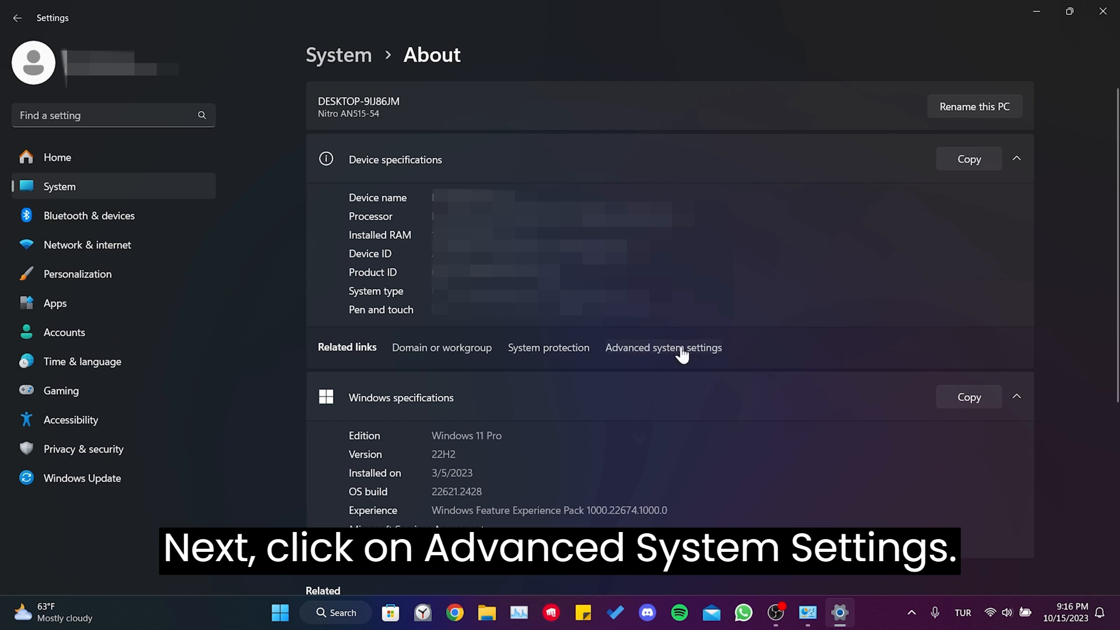
Reach the Virtual Memory dialog via Advanced system settings and Performance options
left_click(663, 348)
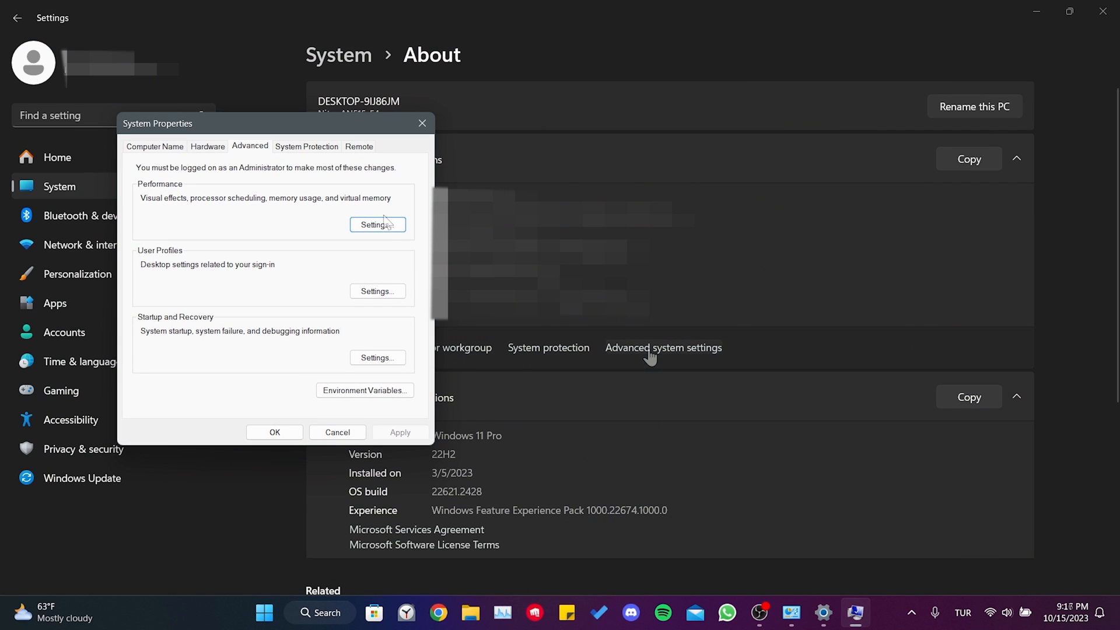
left_click(377, 224)
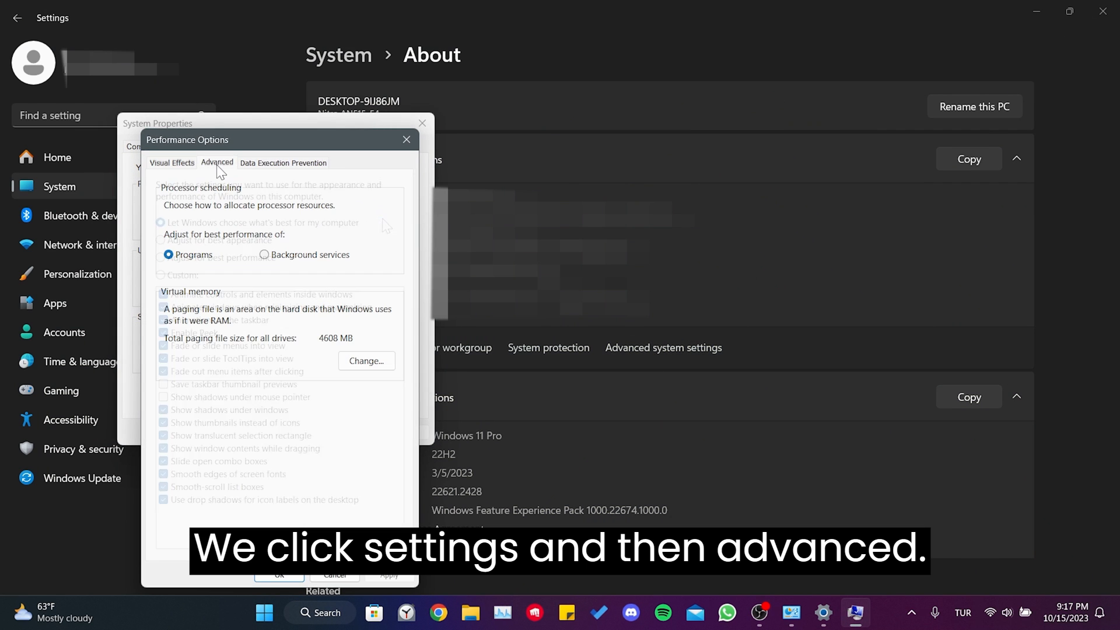
left_click(217, 163)
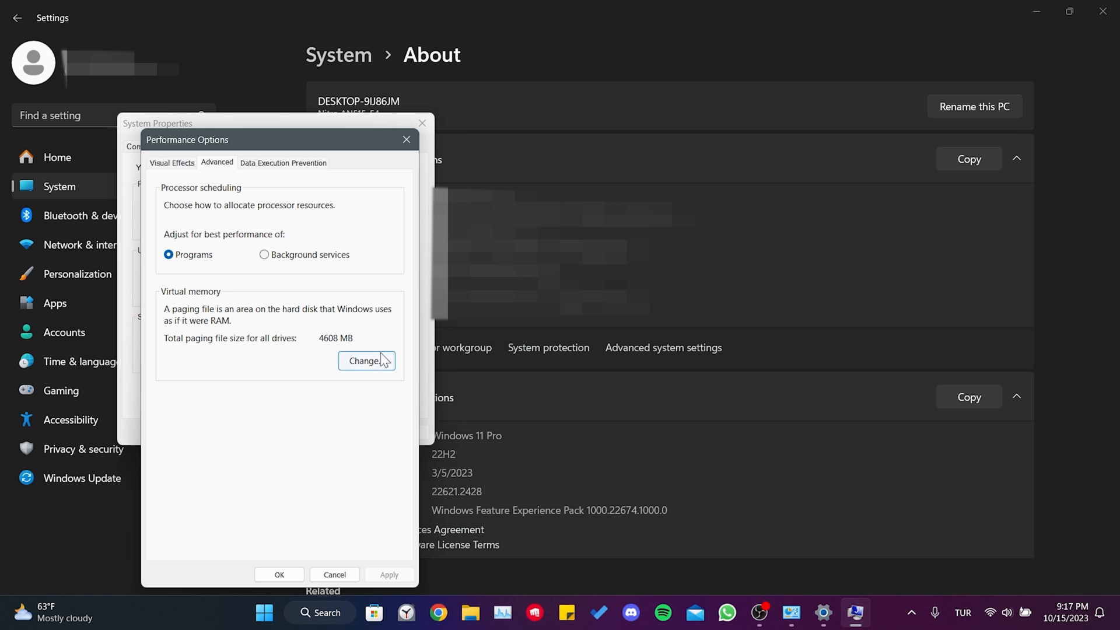
left_click(367, 361)
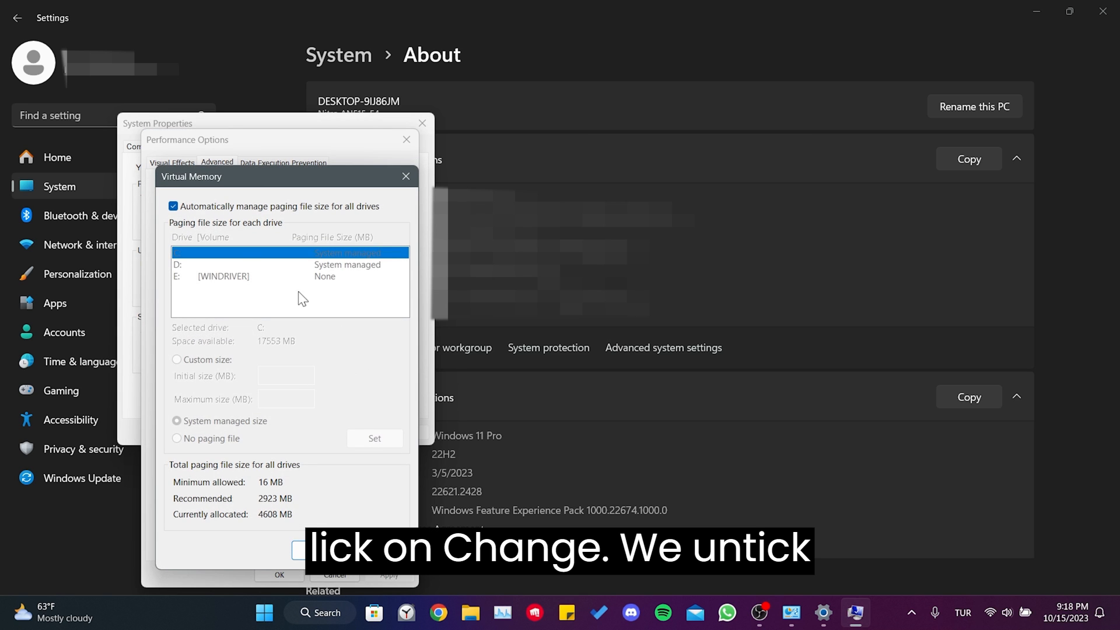
Untick automatic paging management, set drive C: to System managed size, and acknowledge the restart notice
left_click(172, 205)
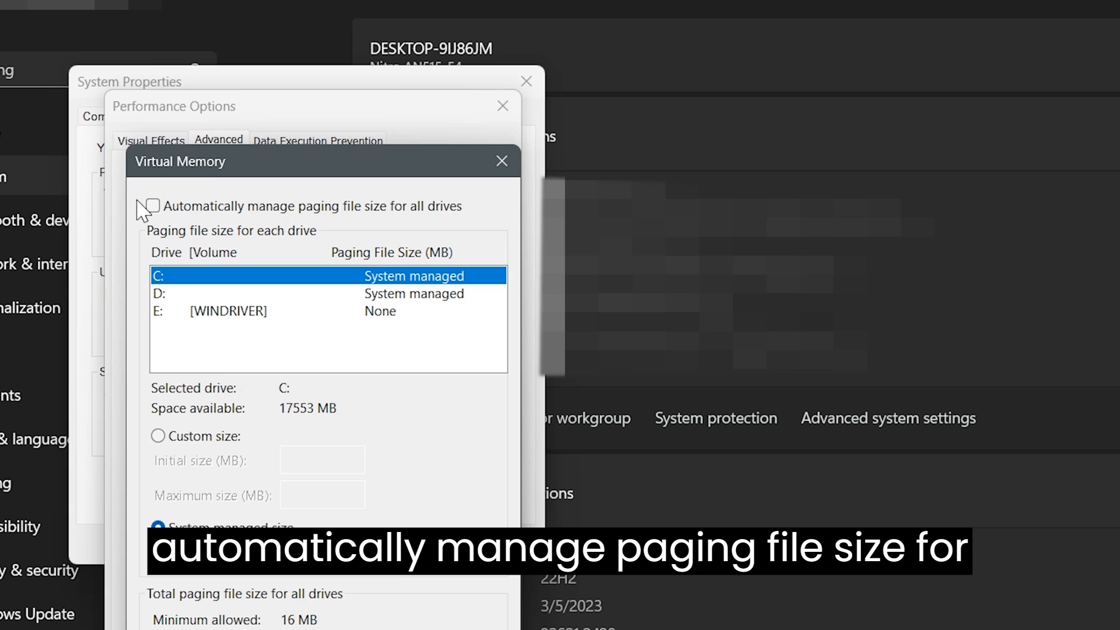
left_click(152, 205)
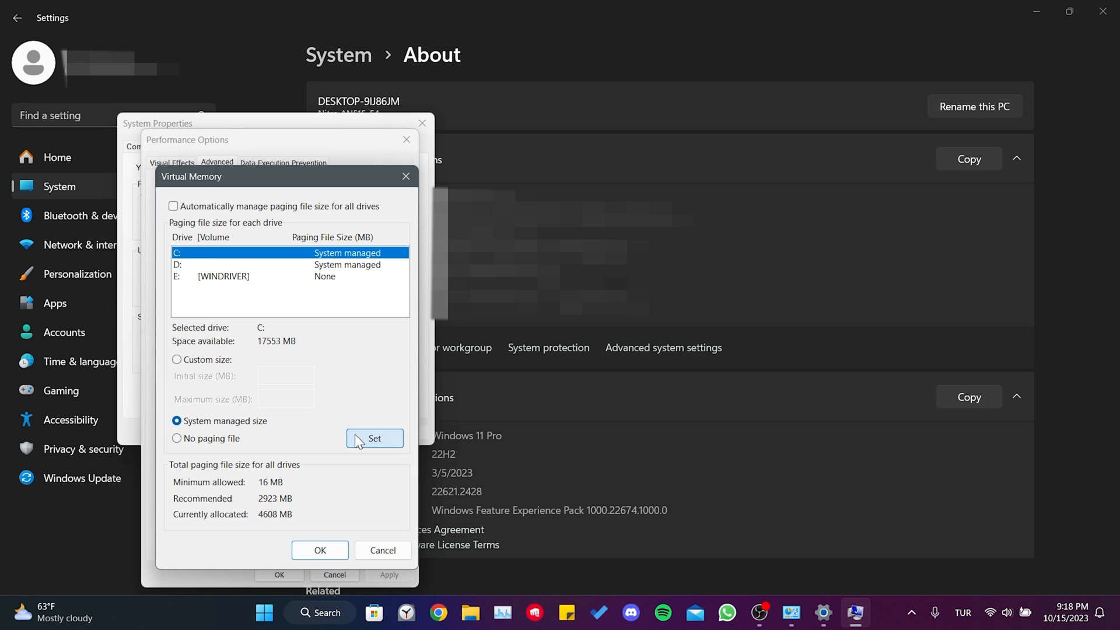
left_click(320, 550)
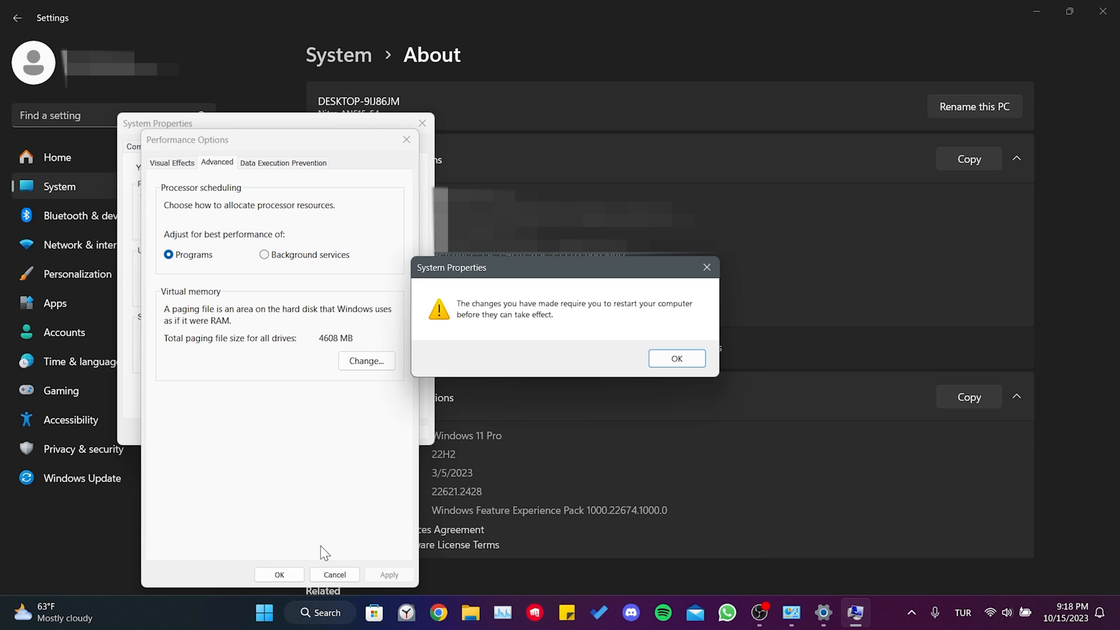
left_click(675, 358)
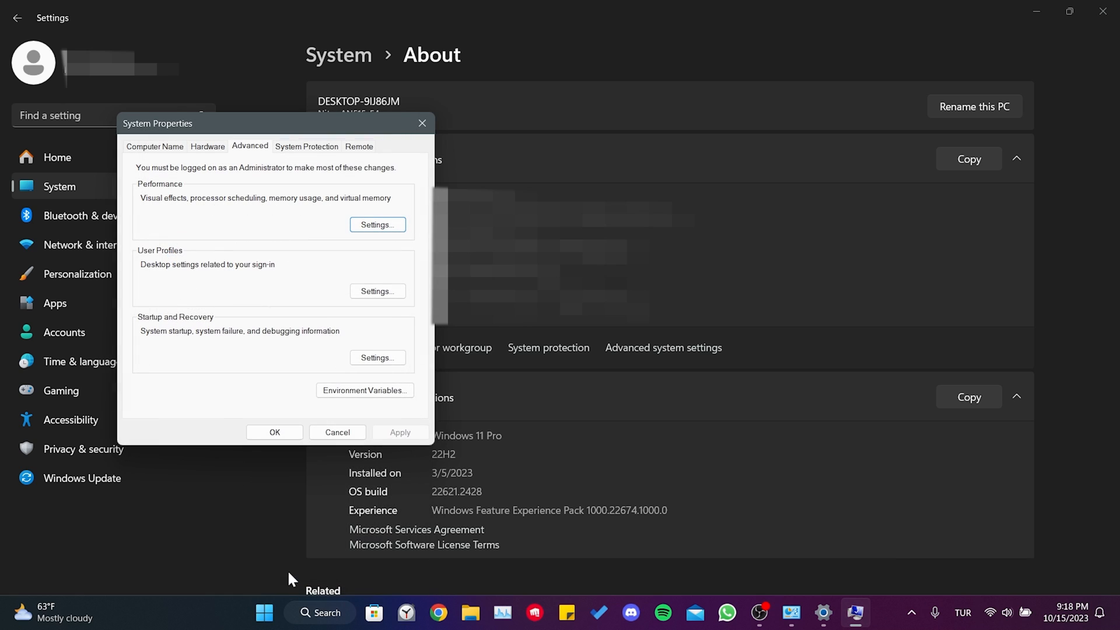
left_click(274, 431)
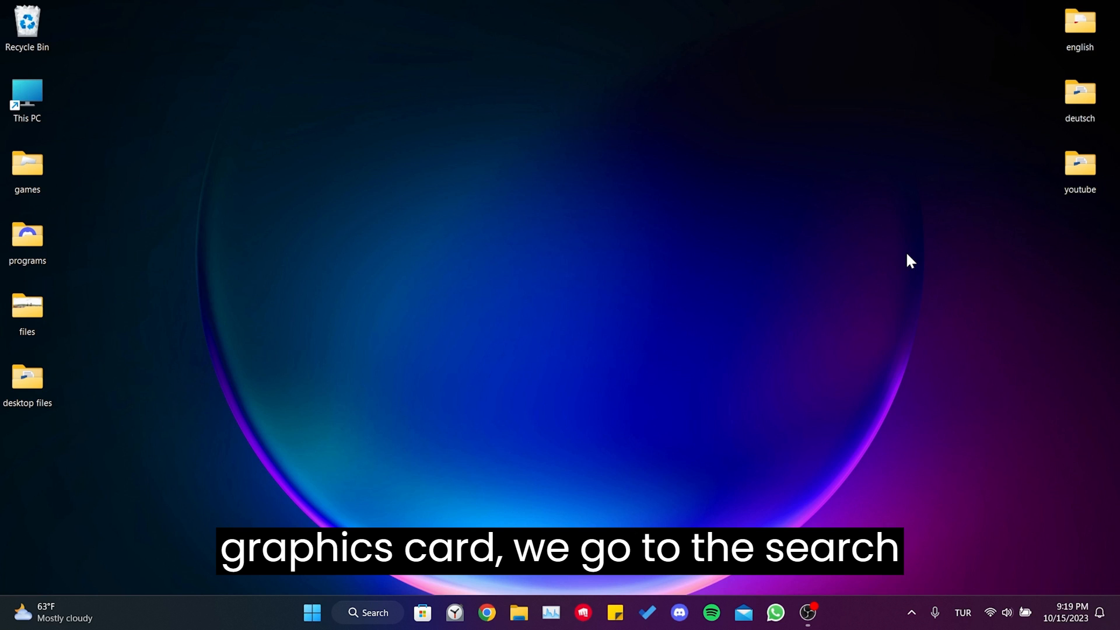
Launch GeForce Experience from Windows search ('nv') and show its Drivers status
left_click(368, 613)
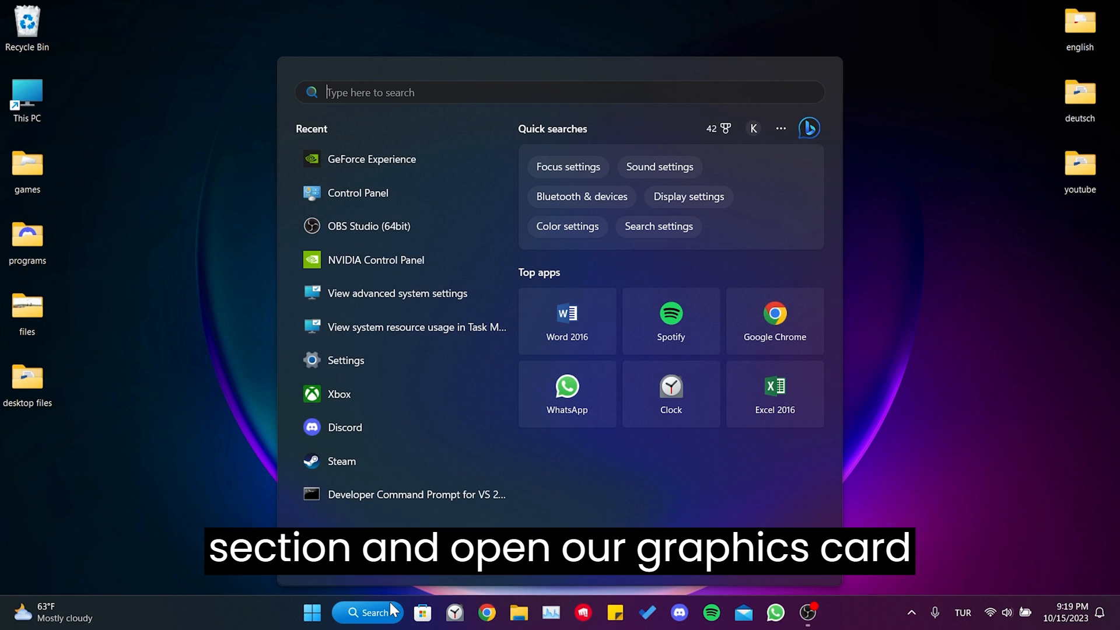
type("nv")
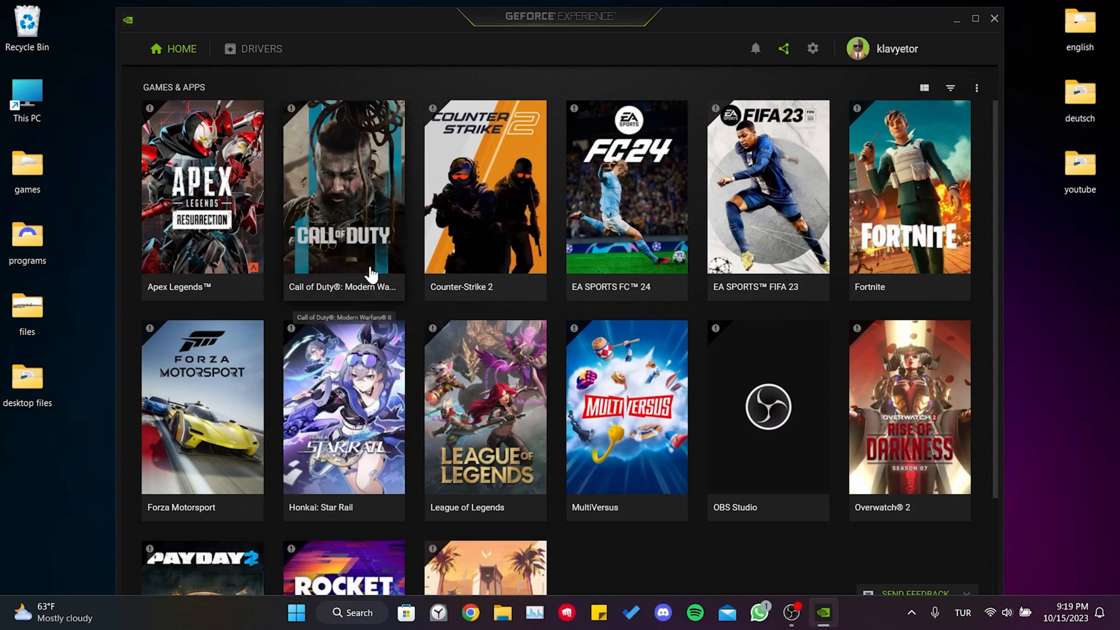
left_click(260, 49)
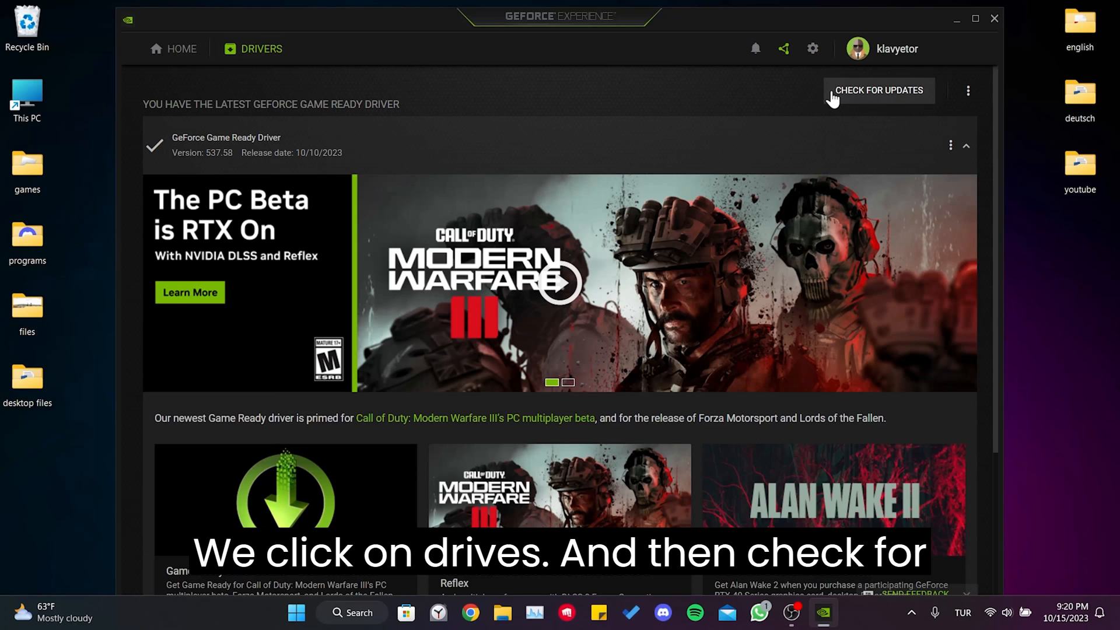
Check for driver updates, confirming Game Ready driver 537.58 is the latest installed
left_click(879, 90)
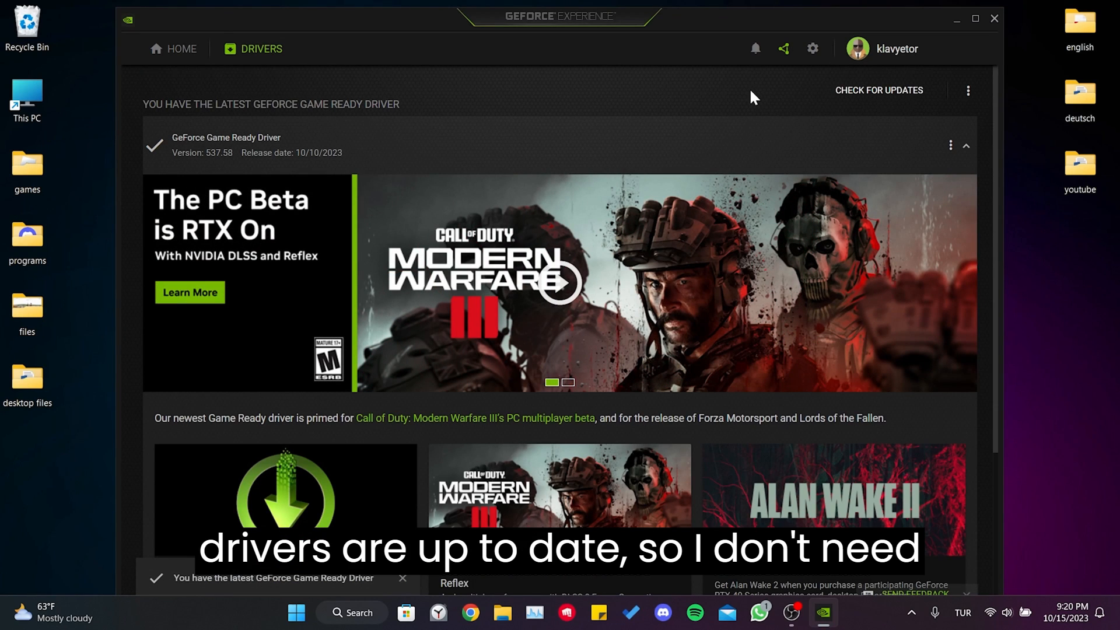
left_click(880, 90)
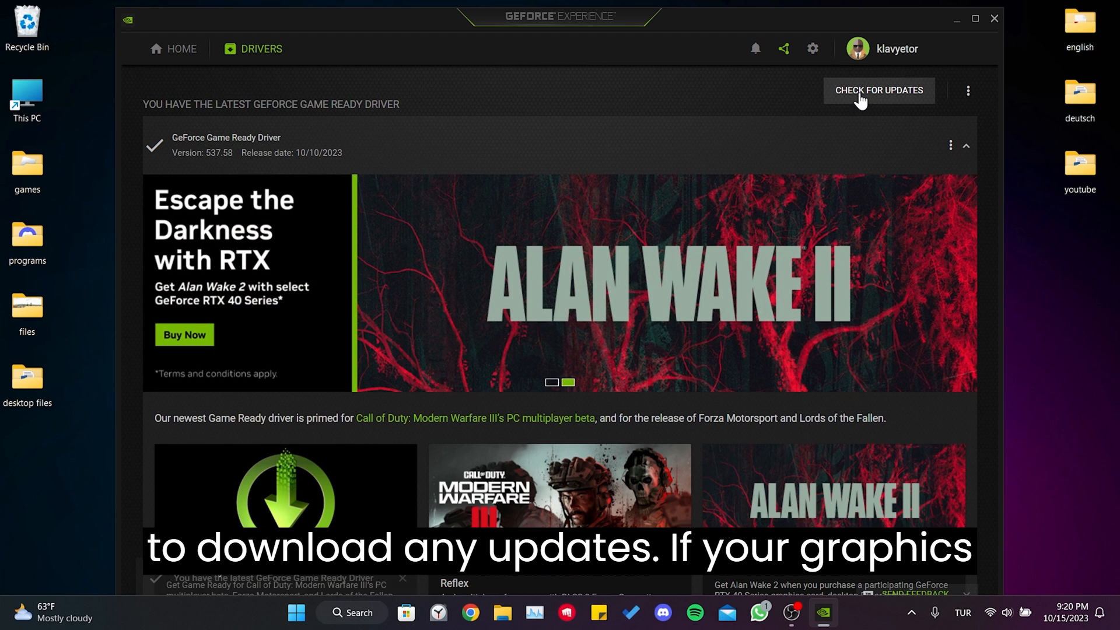
left_click(878, 90)
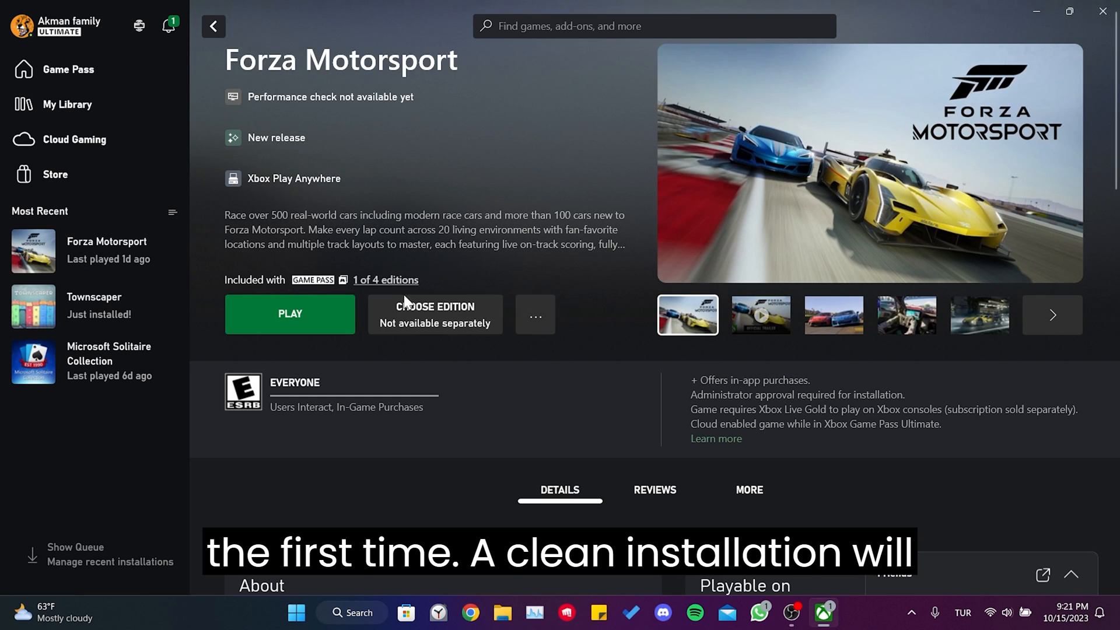
Select Forza Motorsport from the Xbox app's Most Recent list
left_click(534, 314)
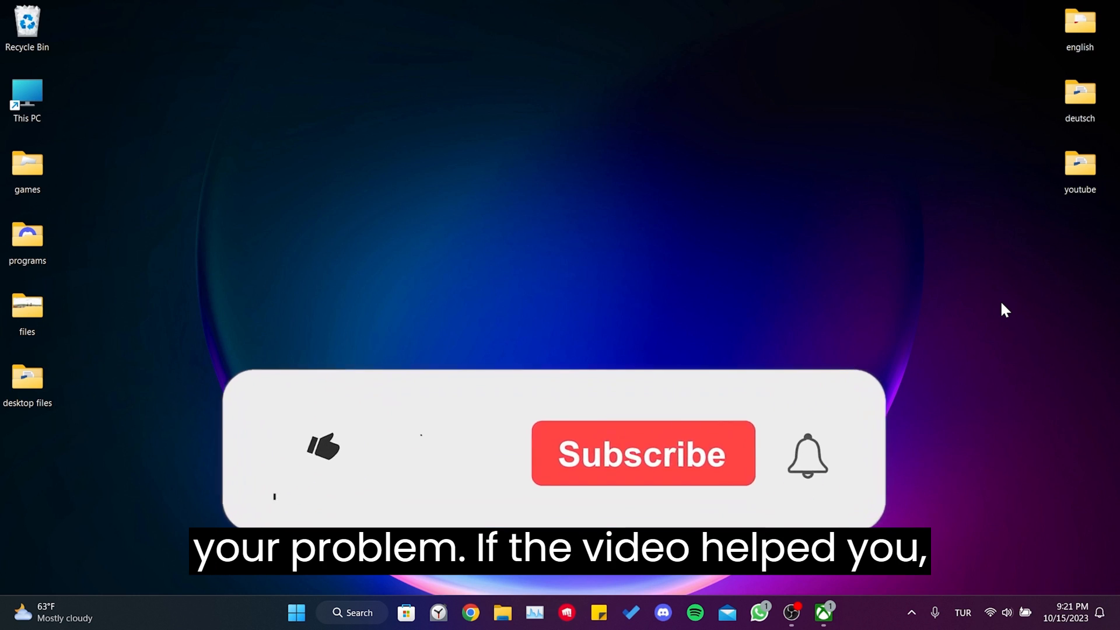
left_click(323, 447)
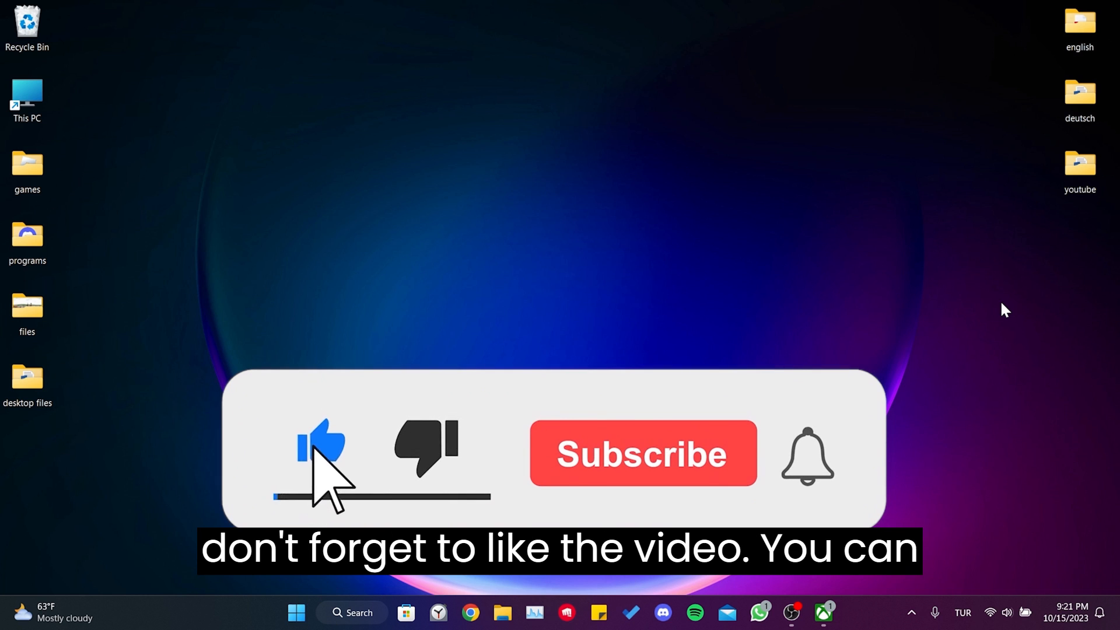
left_click(641, 452)
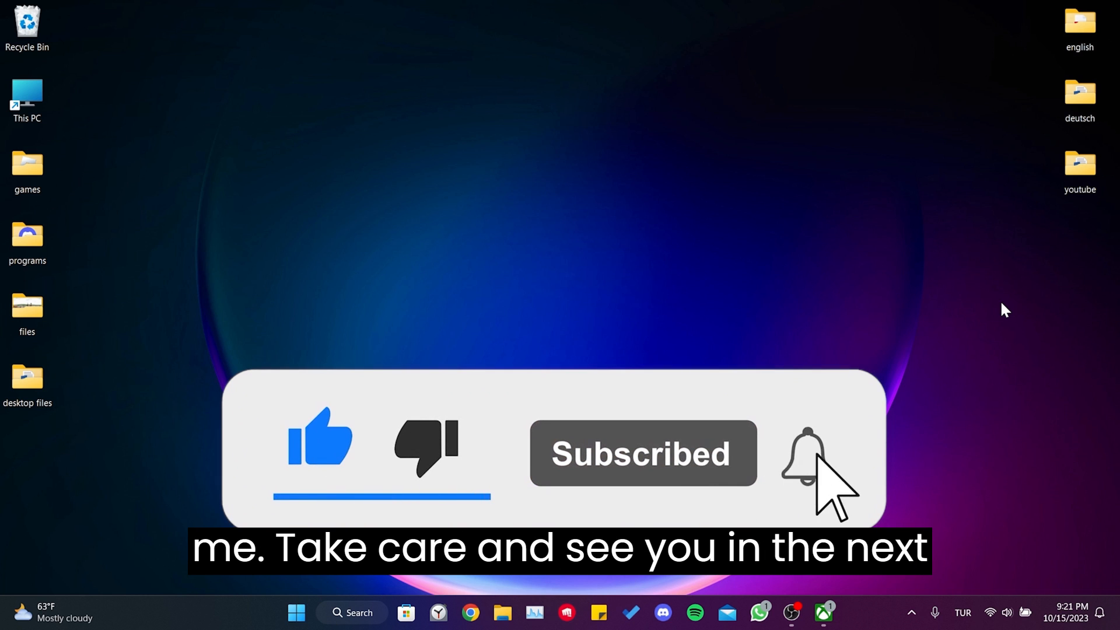